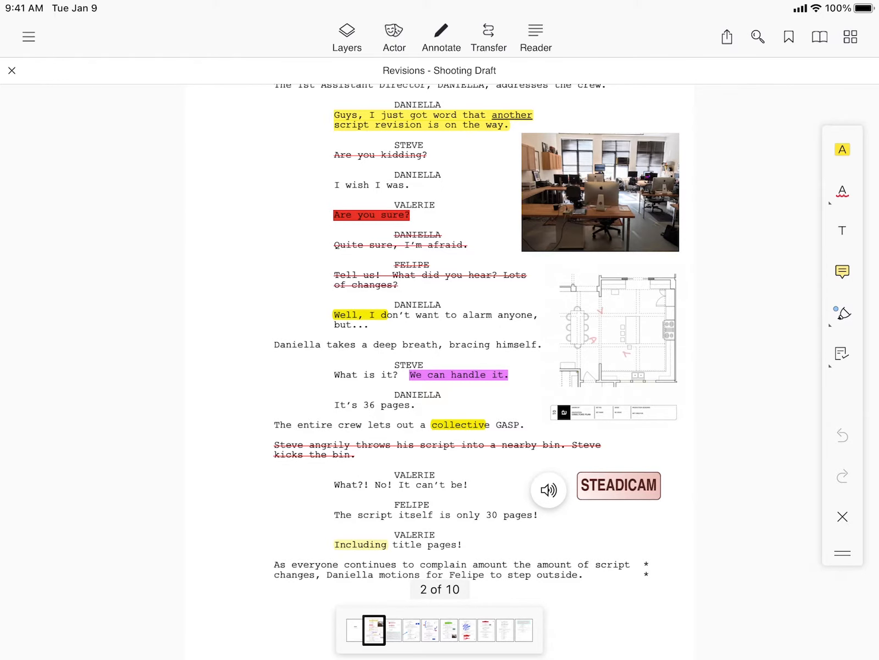
Show the ten script pages as thumbnails and enter page editing mode
click(849, 36)
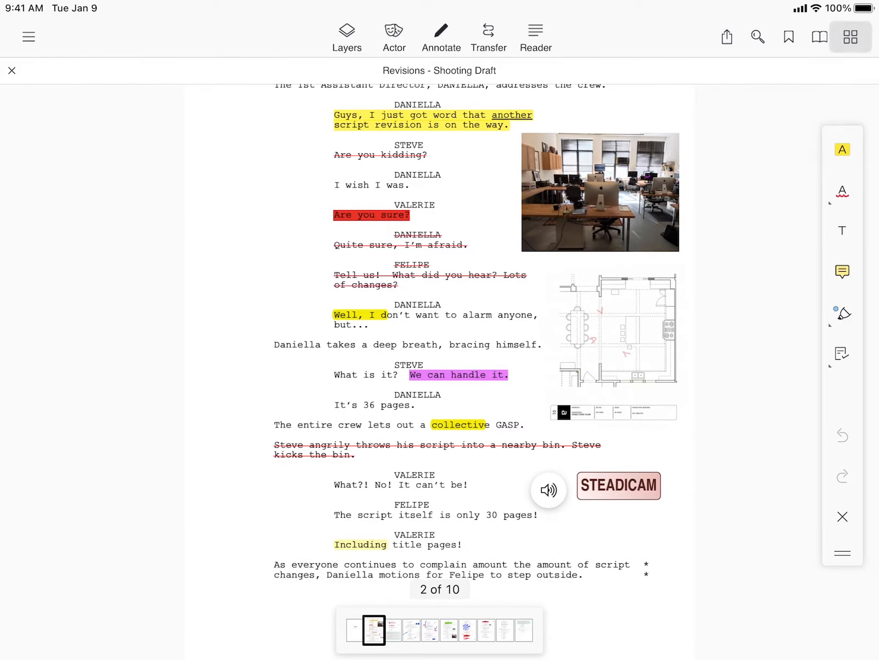
click(850, 36)
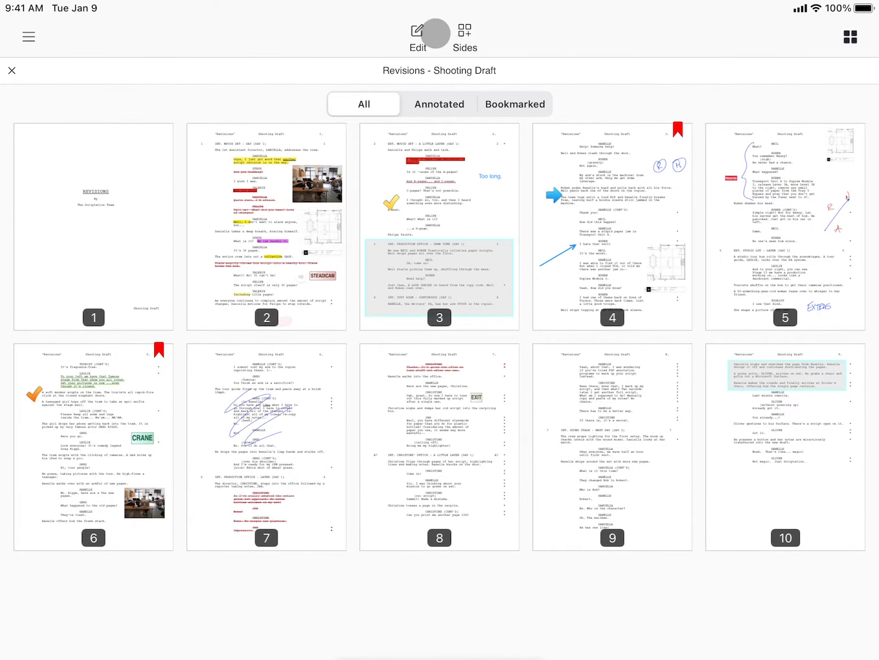
click(417, 34)
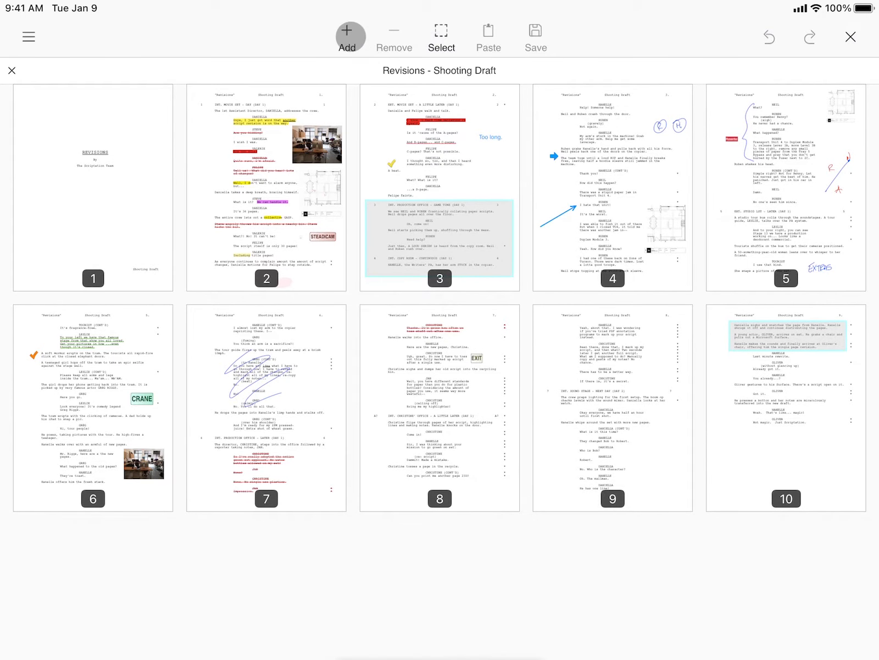
Bring up the Add Page panel, checking Select Source Document and cancelling back to it
click(347, 34)
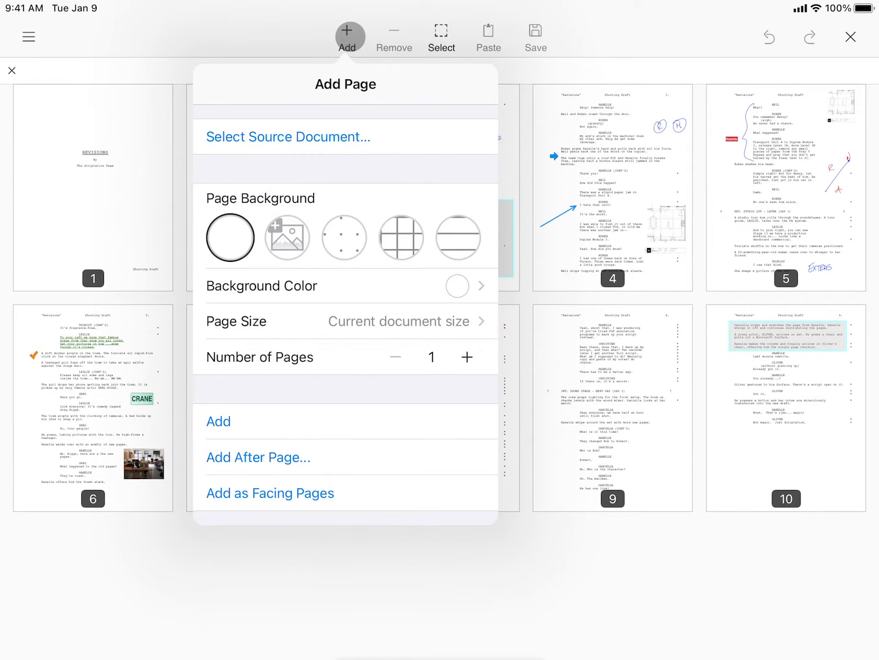
click(287, 136)
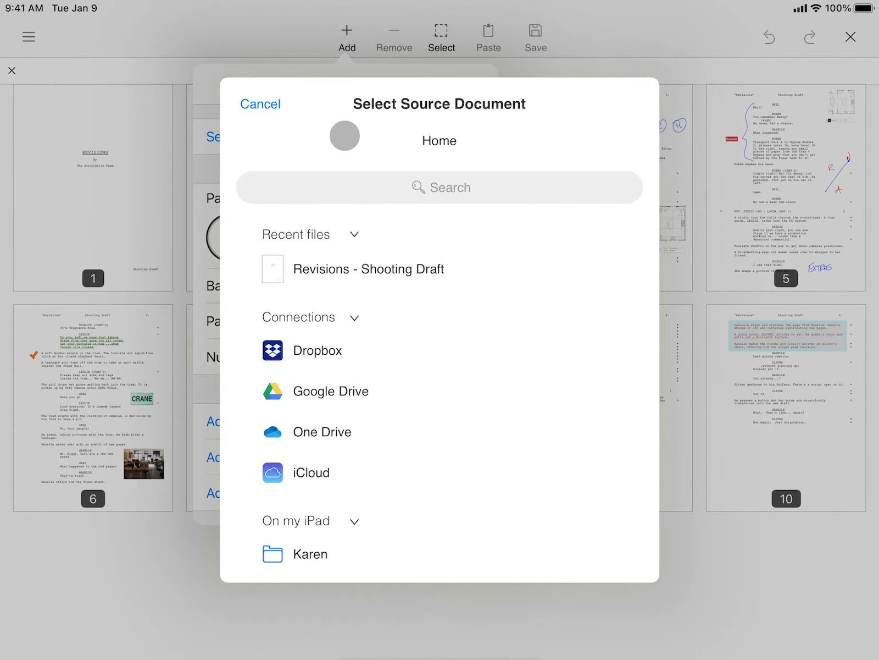
click(259, 104)
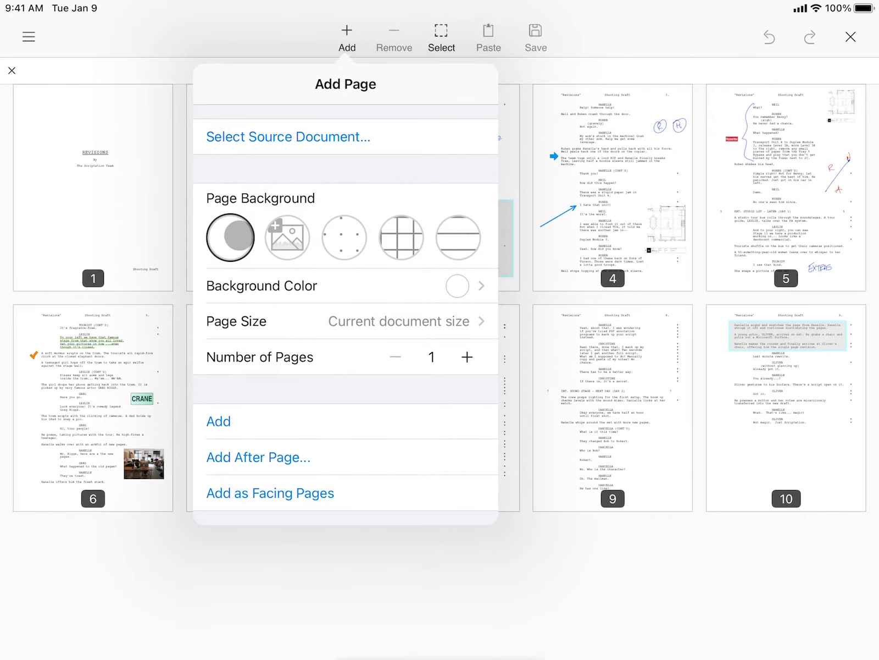
Add lined blank pages as facing pages, then pick up page 2 to reposition it
click(287, 236)
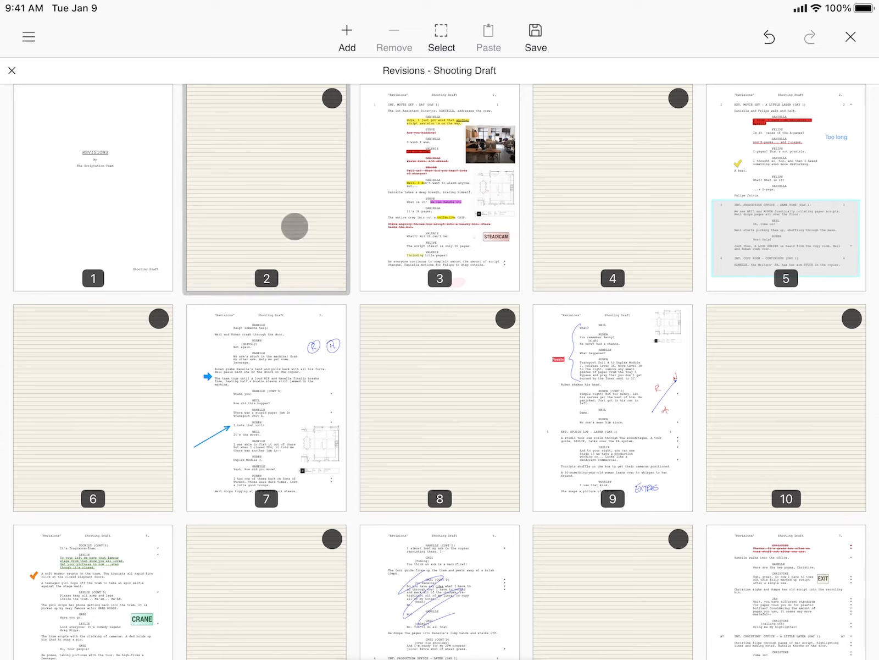
click(266, 186)
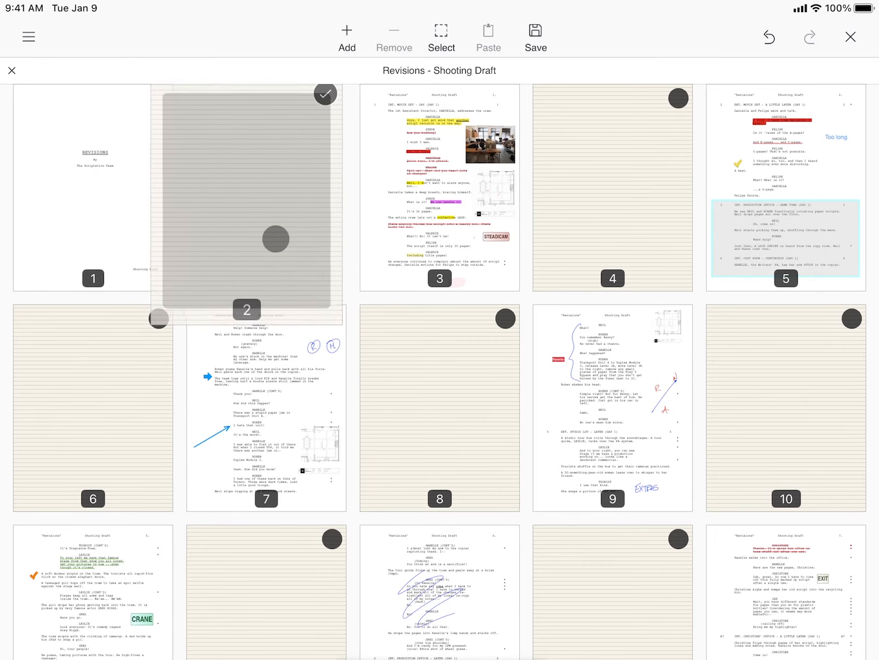